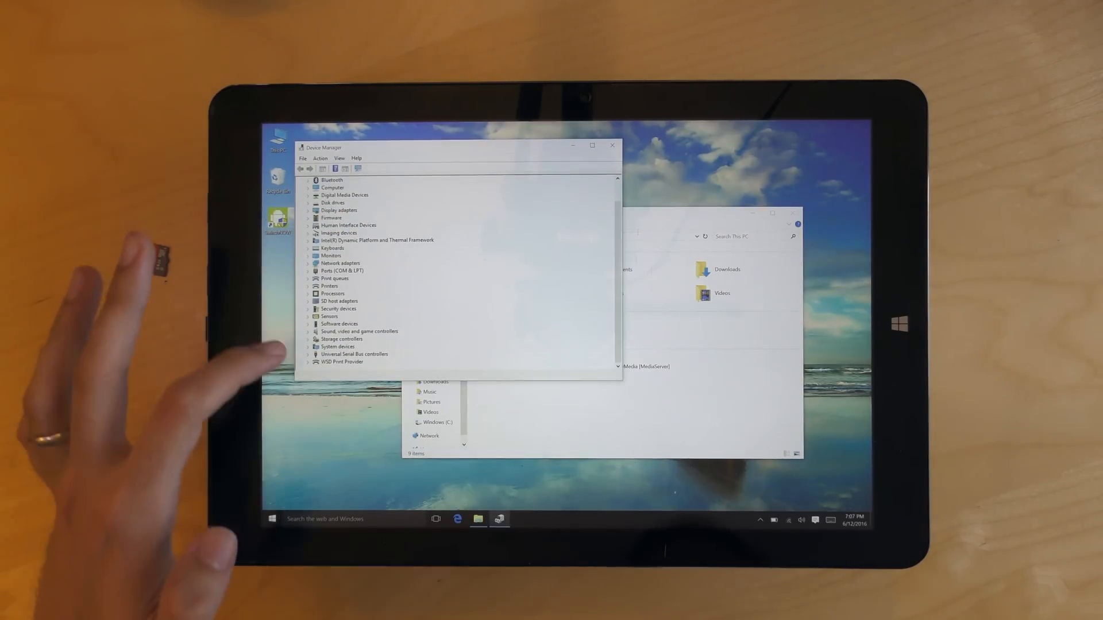
Expand Storage controllers to show the SD Storage Class Controller
click(317, 339)
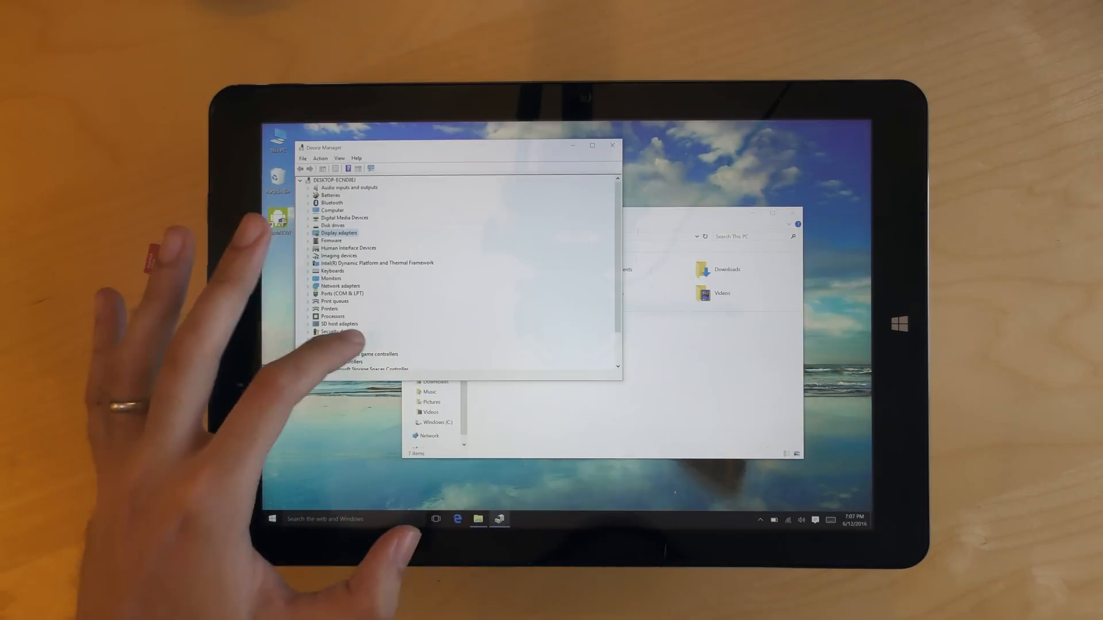
Uninstall SD Storage Class Controller and decline the restart prompt
scroll(down, 3)
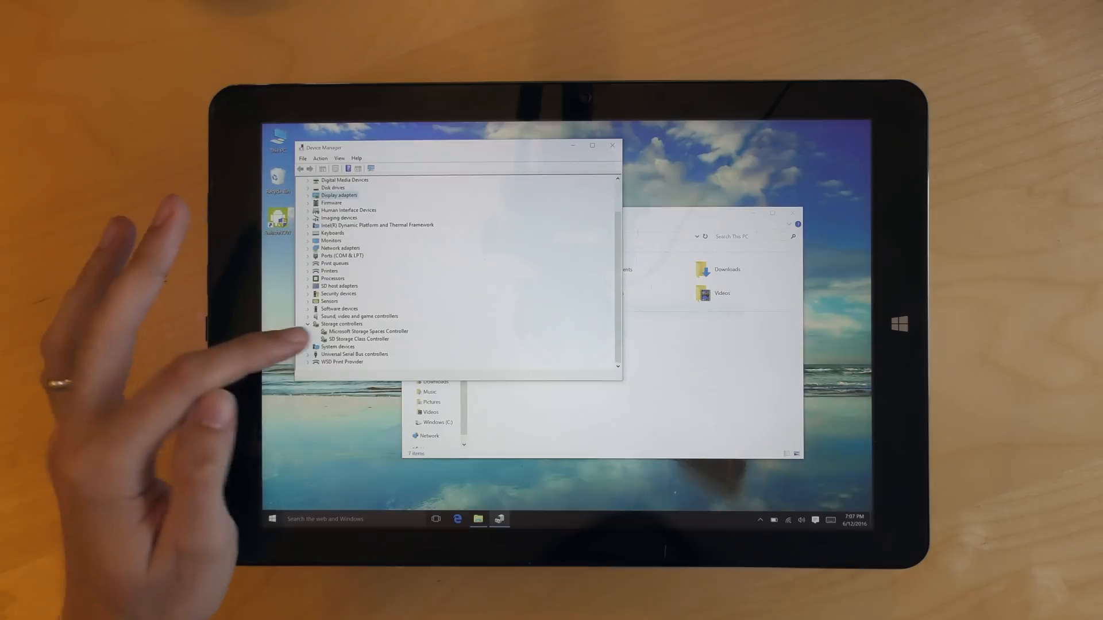
right_click(358, 338)
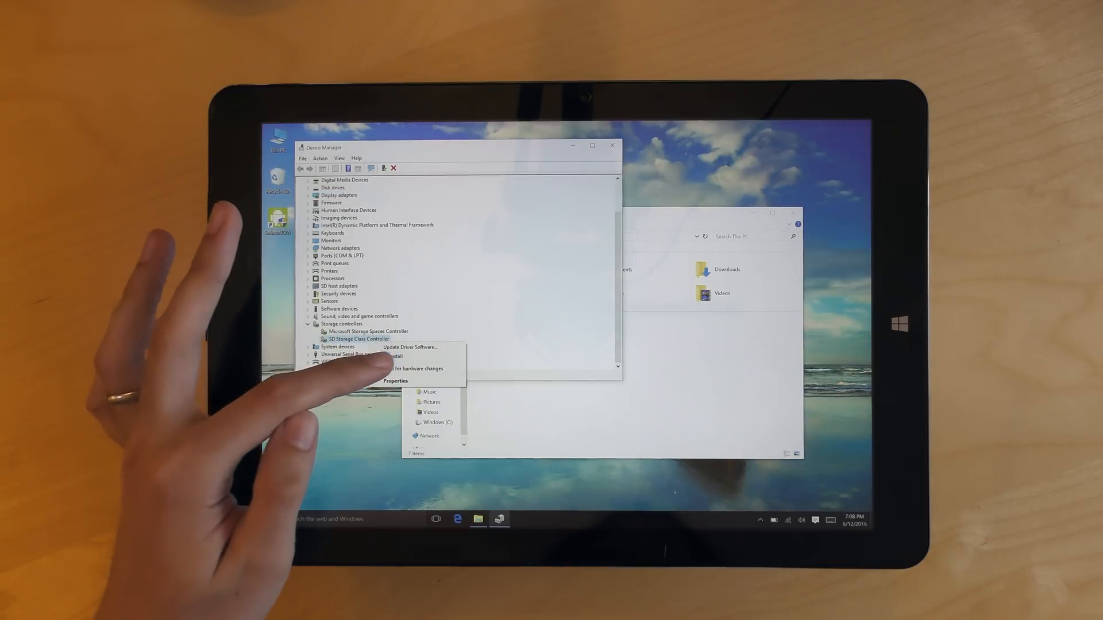
click(395, 356)
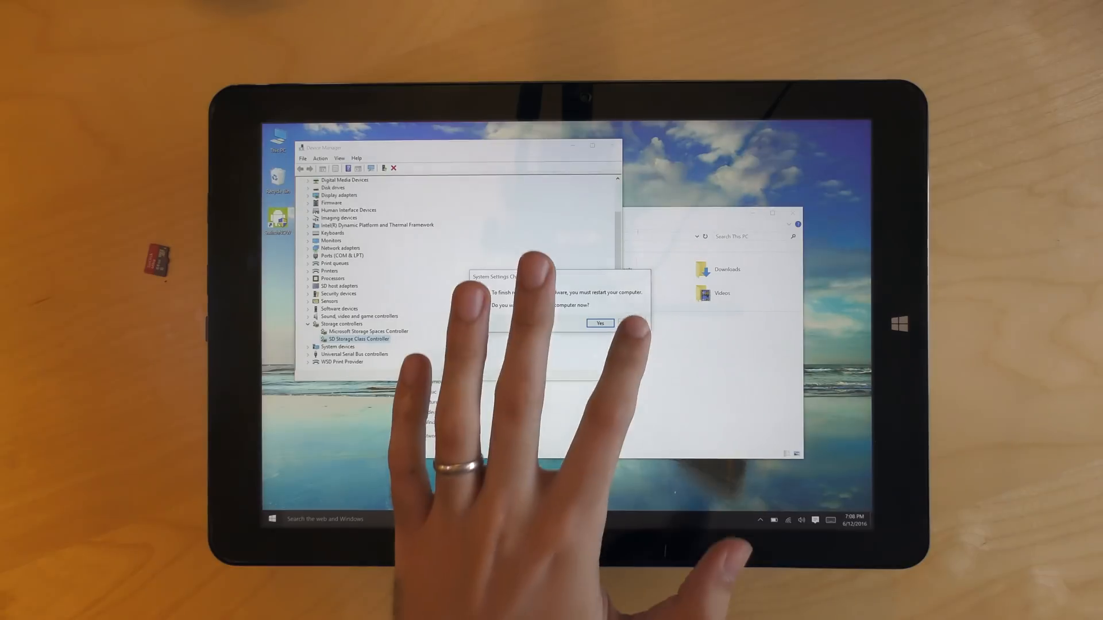
click(599, 323)
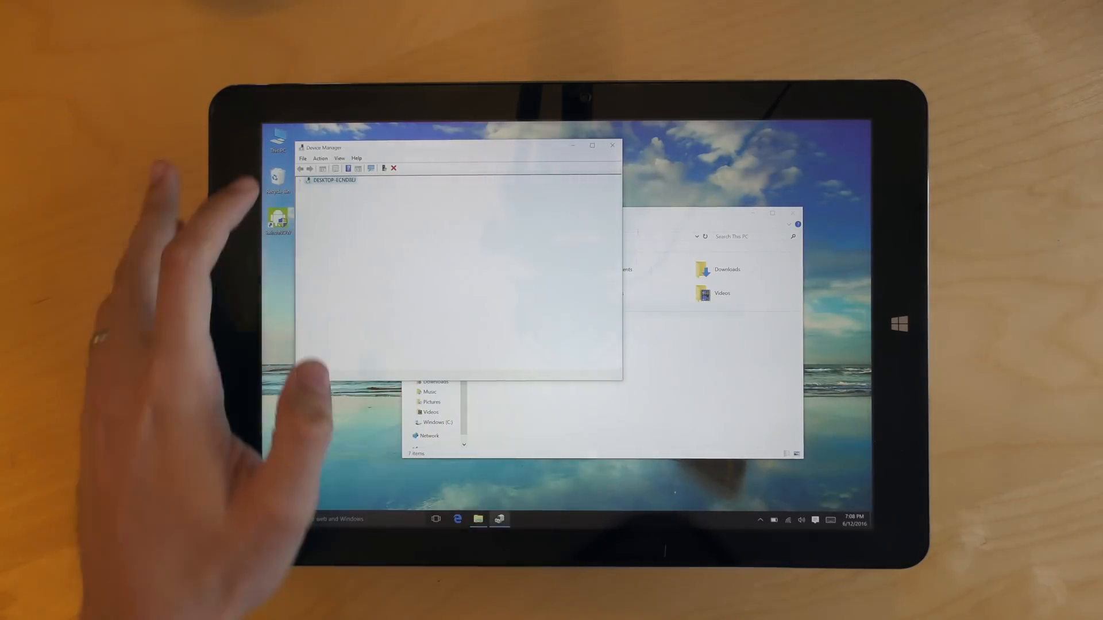
Scan for hardware changes to reinstall the controller, then close the This PC window
click(320, 159)
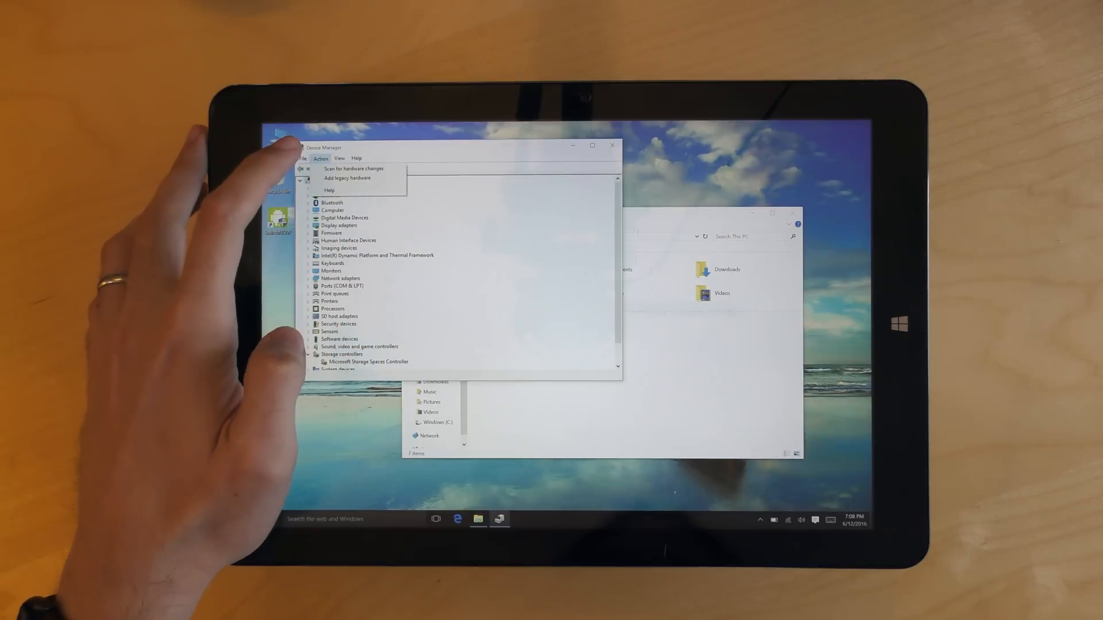
click(353, 169)
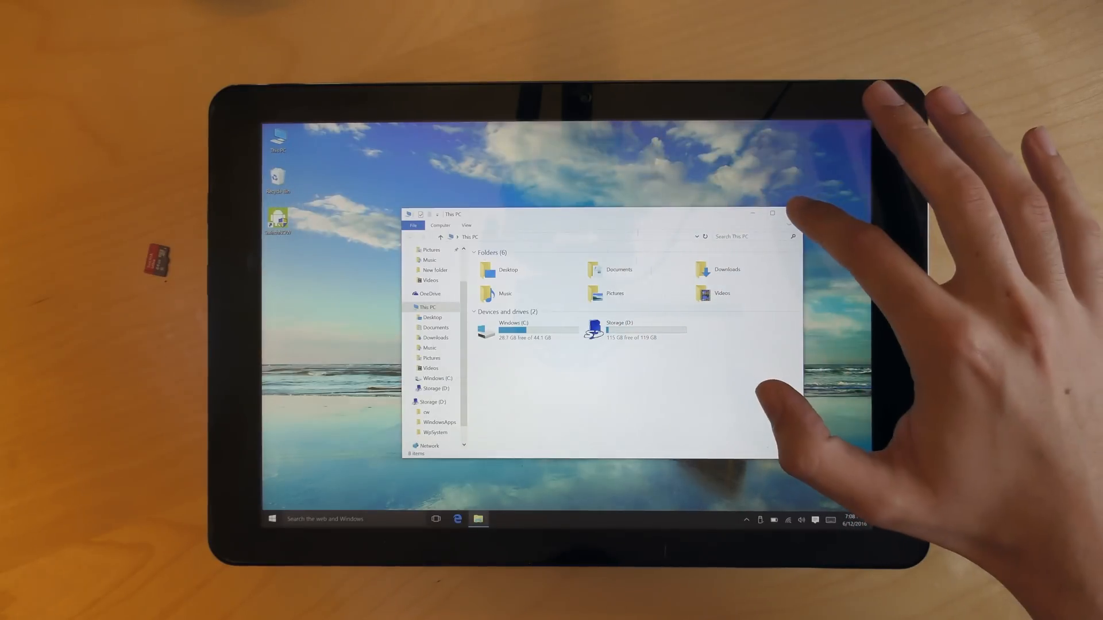
click(771, 213)
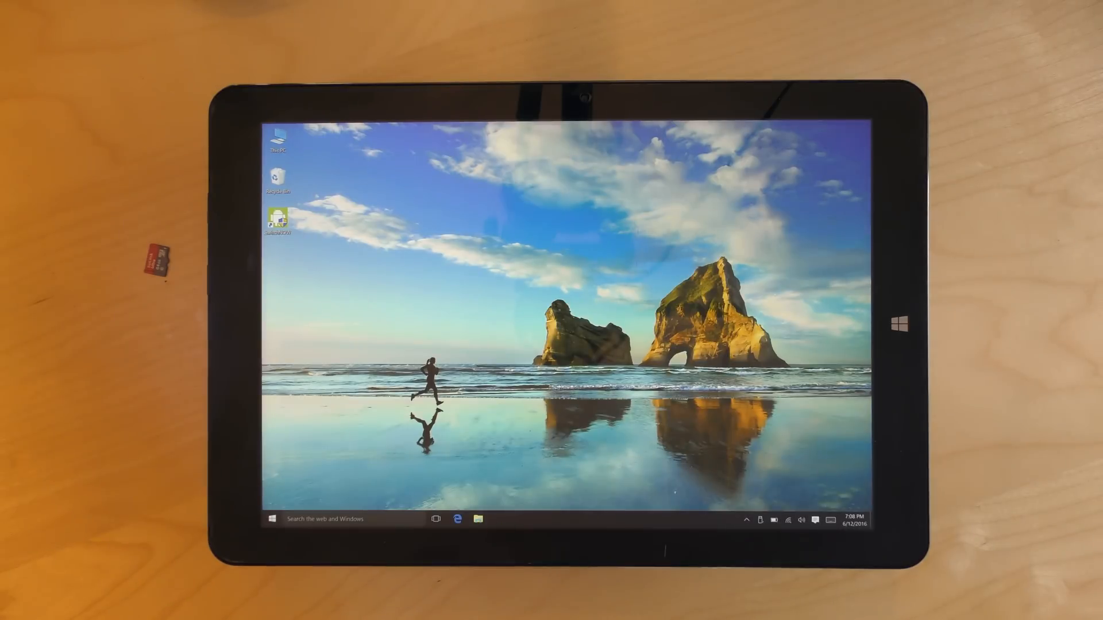